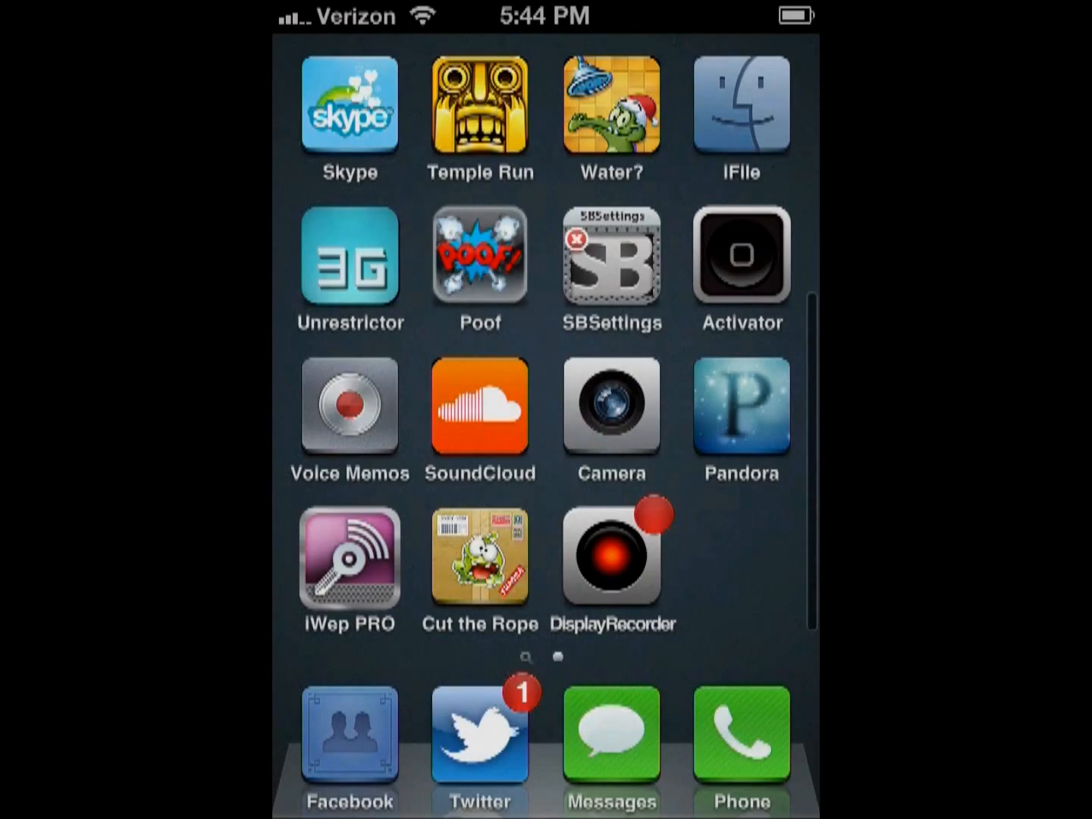
# - Scroll down the Recent Movies list and load more posts into it
pyautogui.hscroll(3)
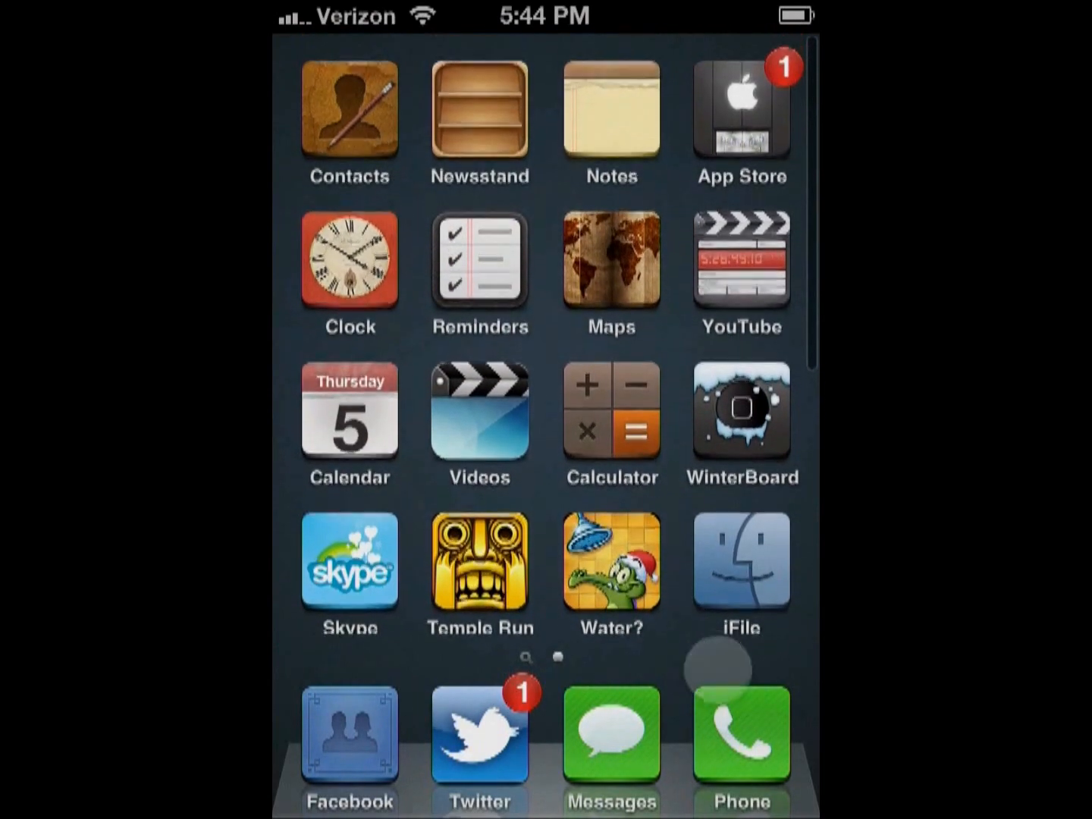
pyautogui.scroll(-3)
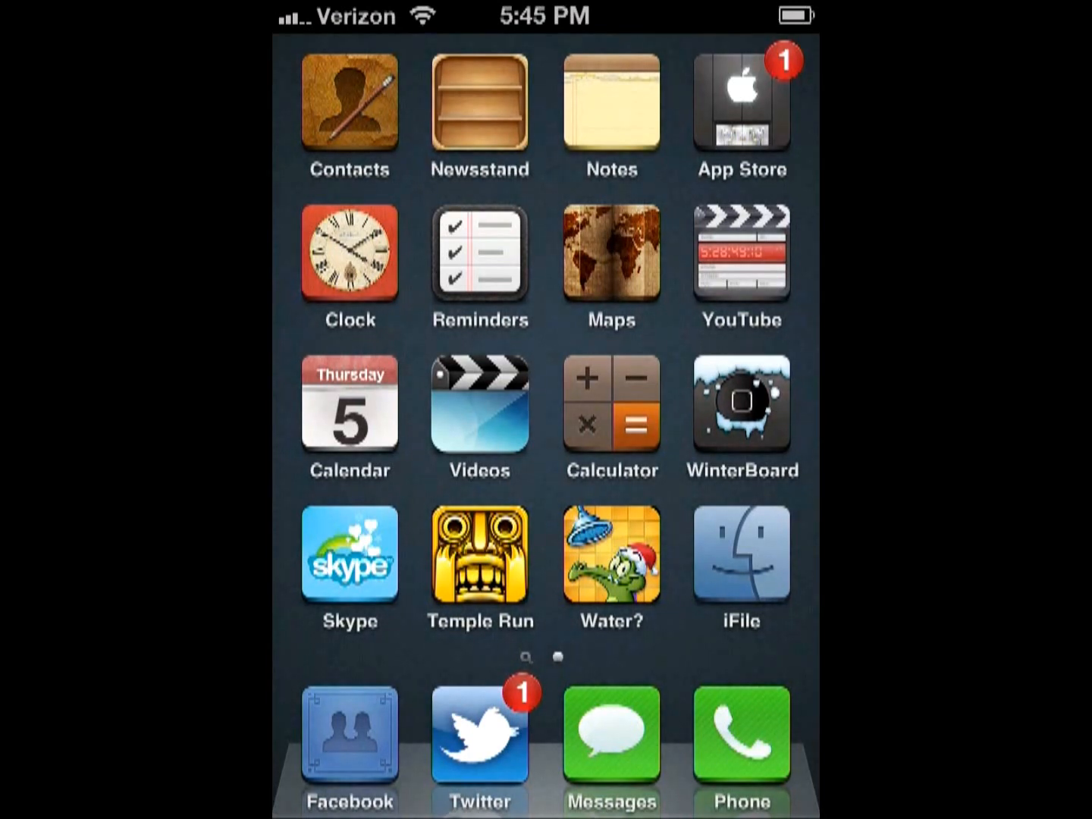
pyautogui.scroll(-3)
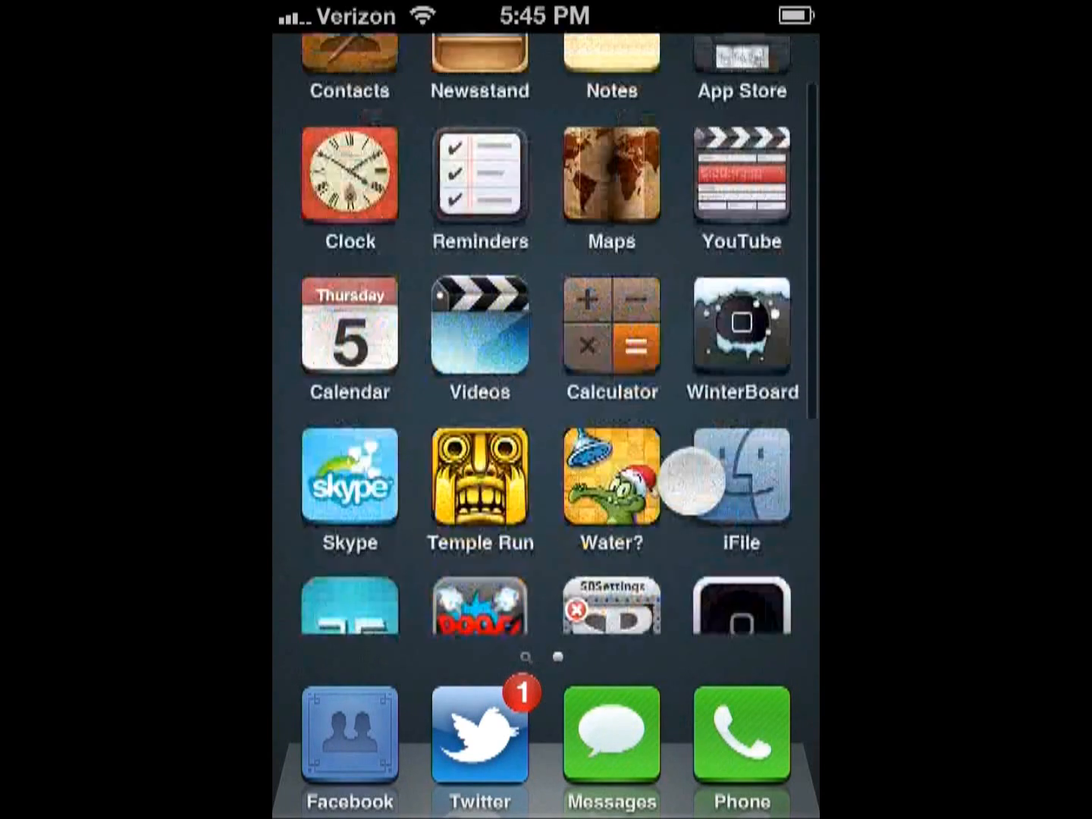
pyautogui.scroll(-3)
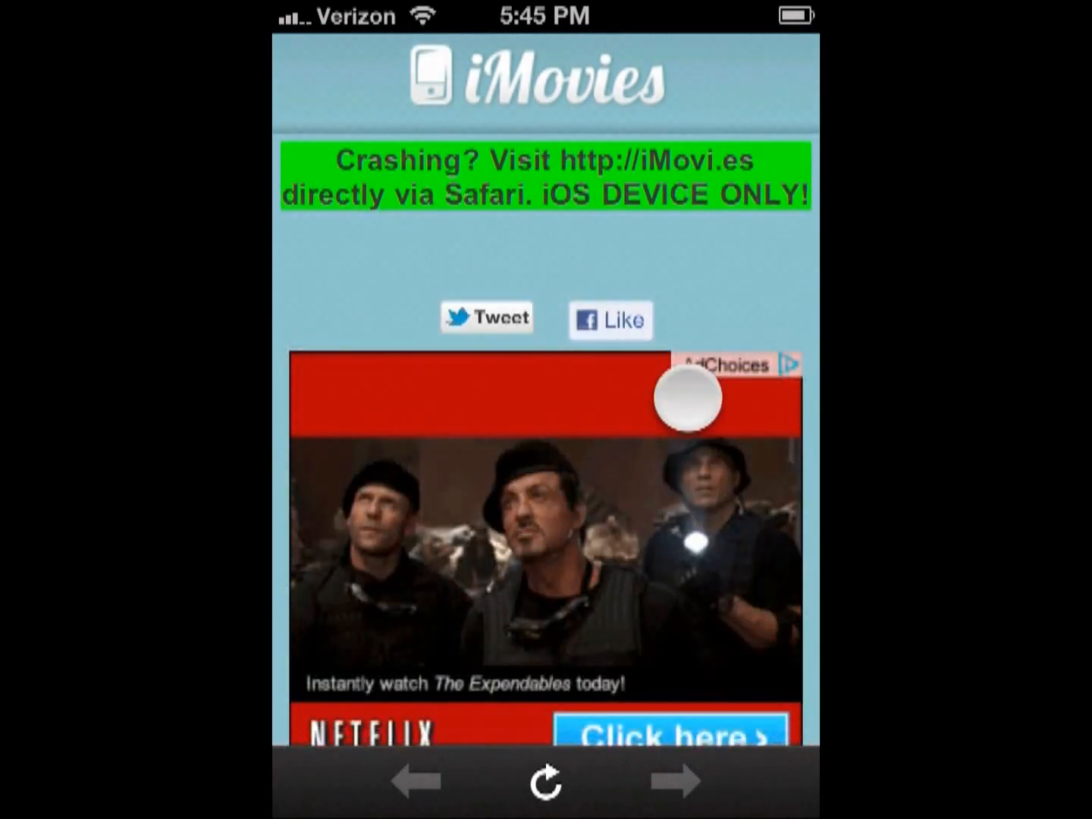
pyautogui.scroll(-3)
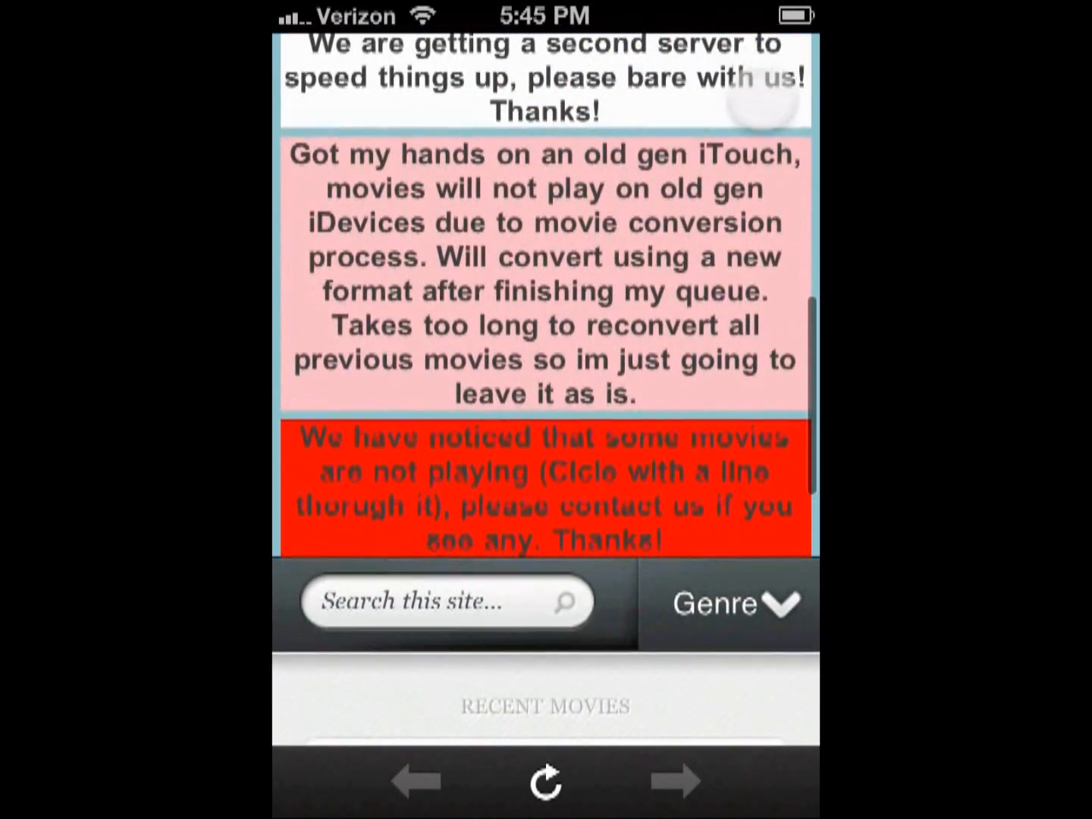
pyautogui.scroll(-3)
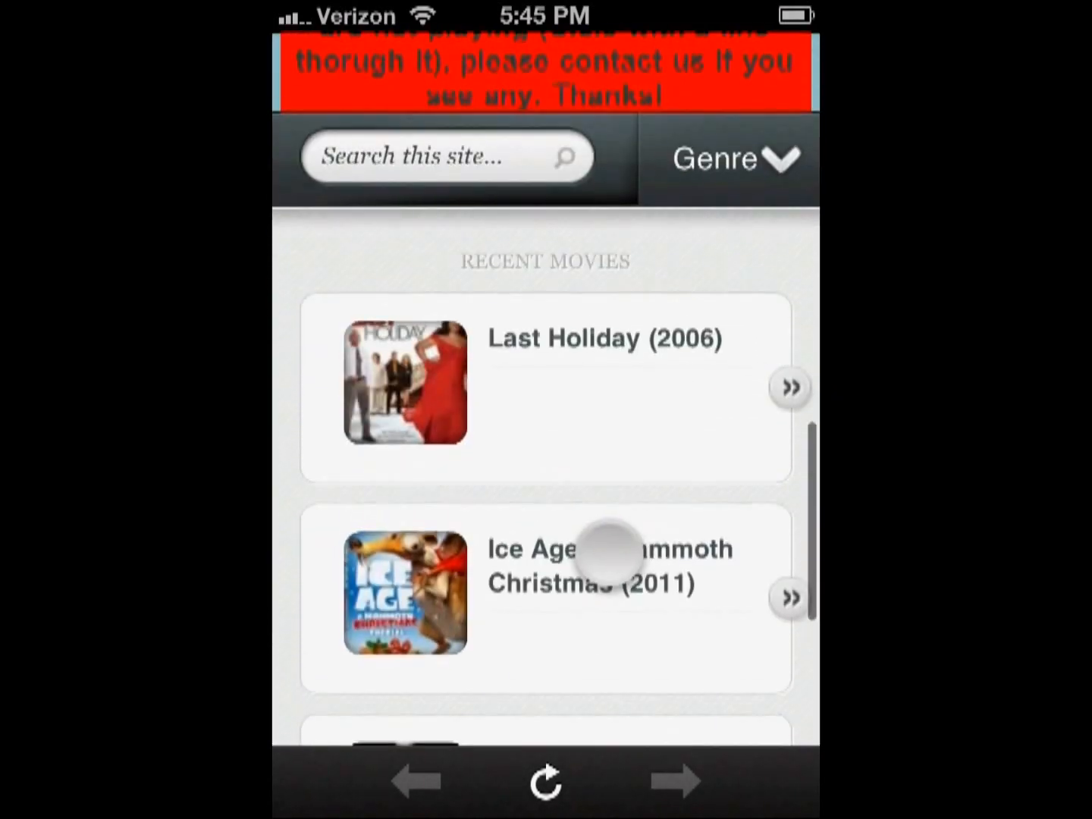
pyautogui.scroll(-3)
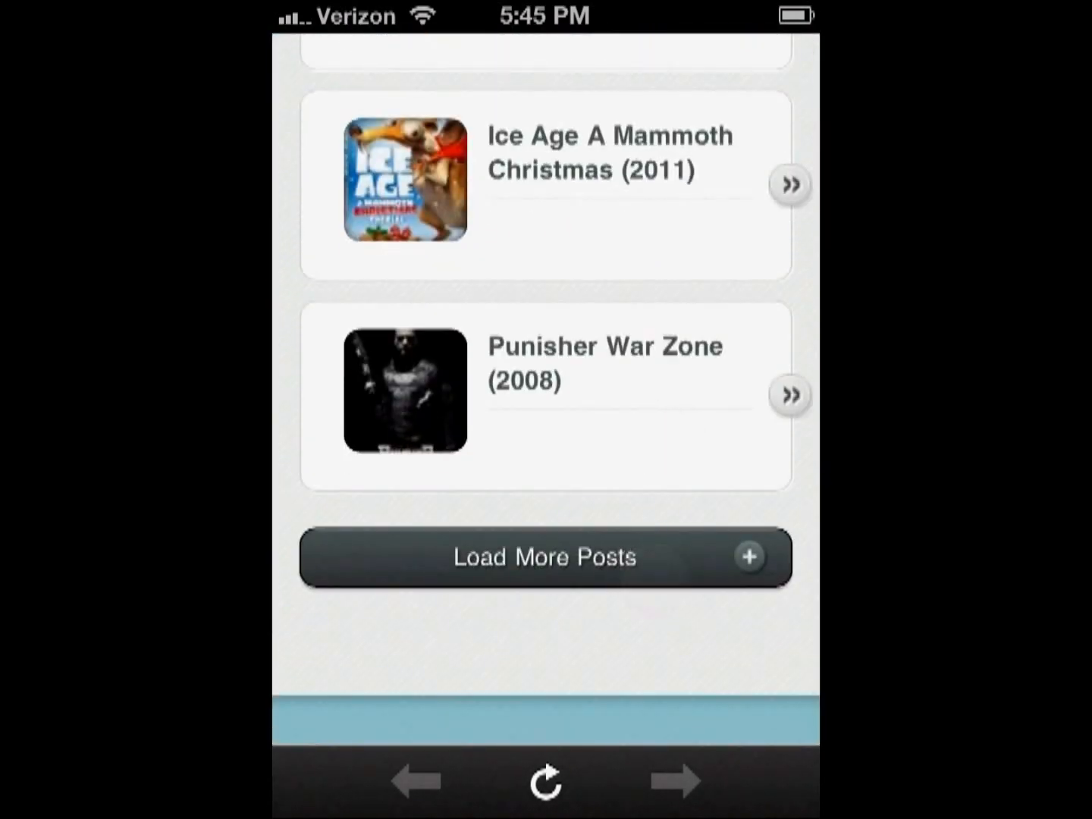
pyautogui.click(544, 557)
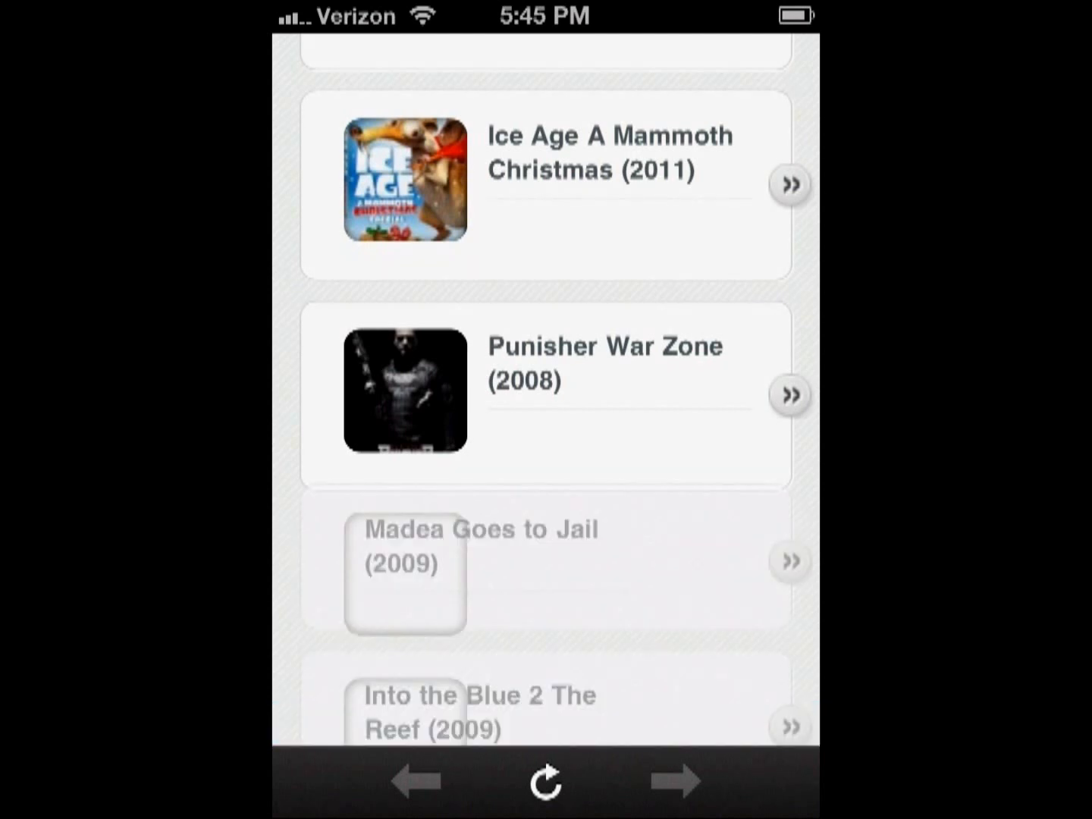
# - Load further posts until The Dark Knight (2008) appears in the list
pyautogui.scroll(-3)
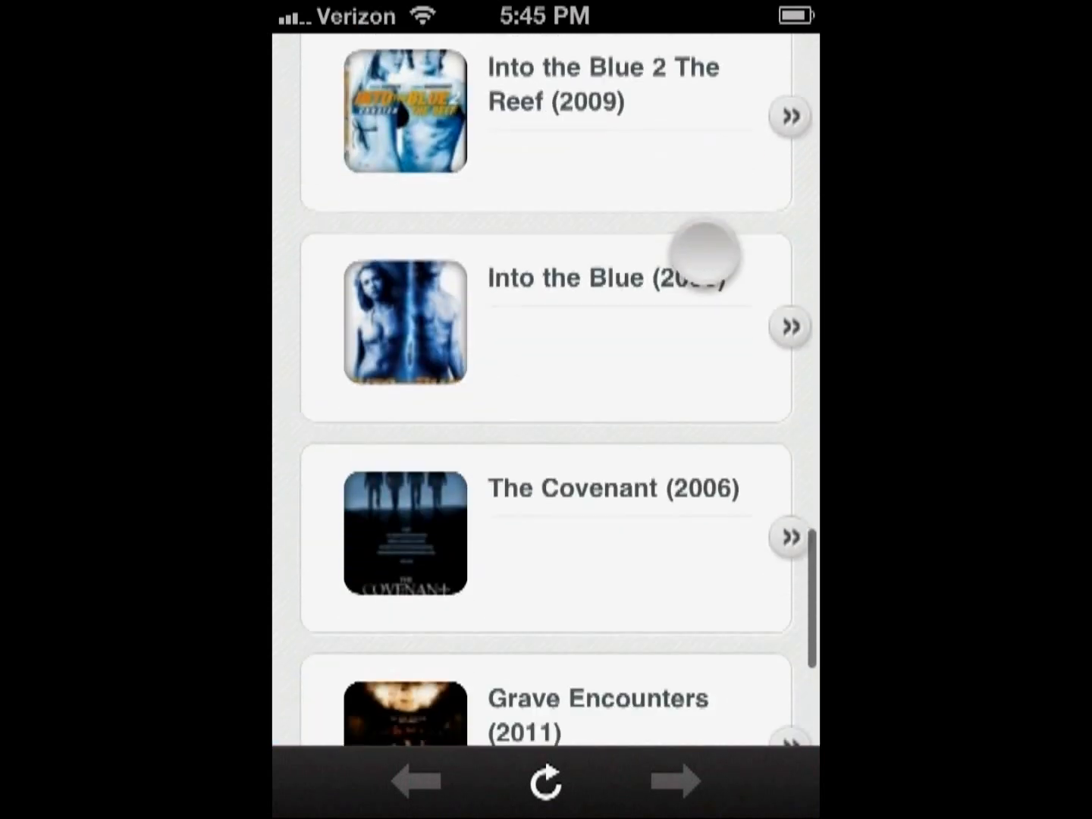
pyautogui.scroll(-3)
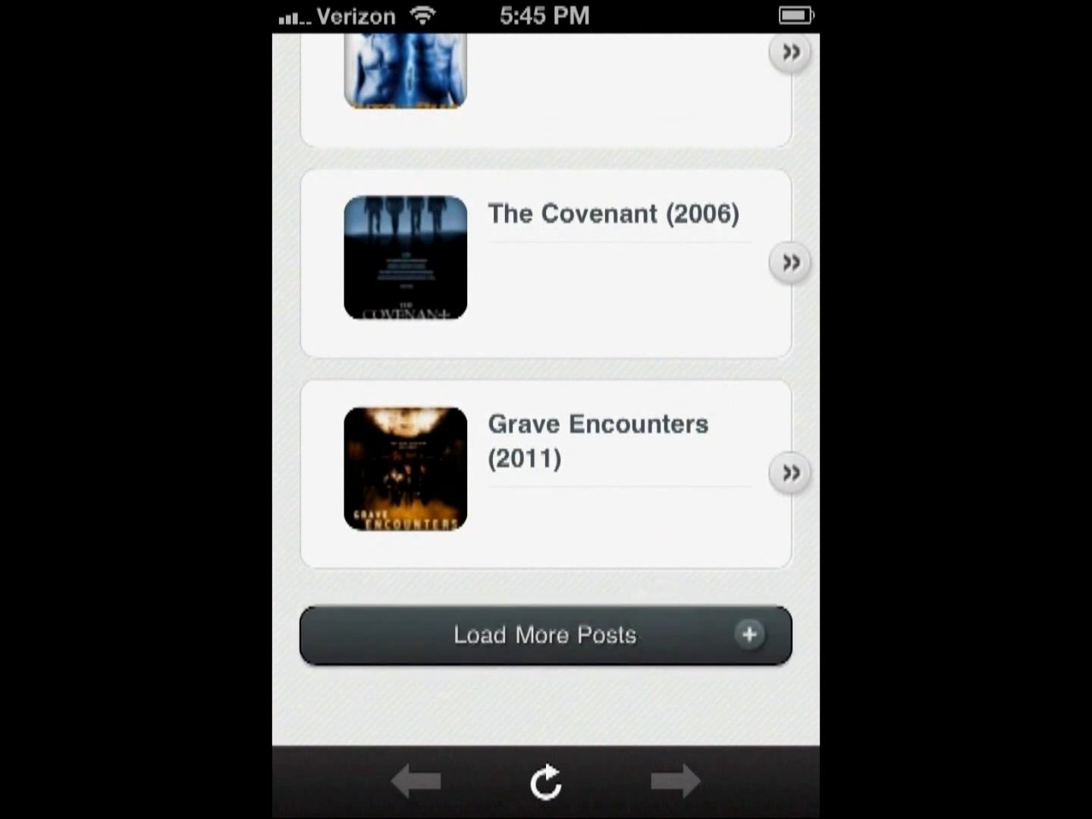
pyautogui.click(546, 636)
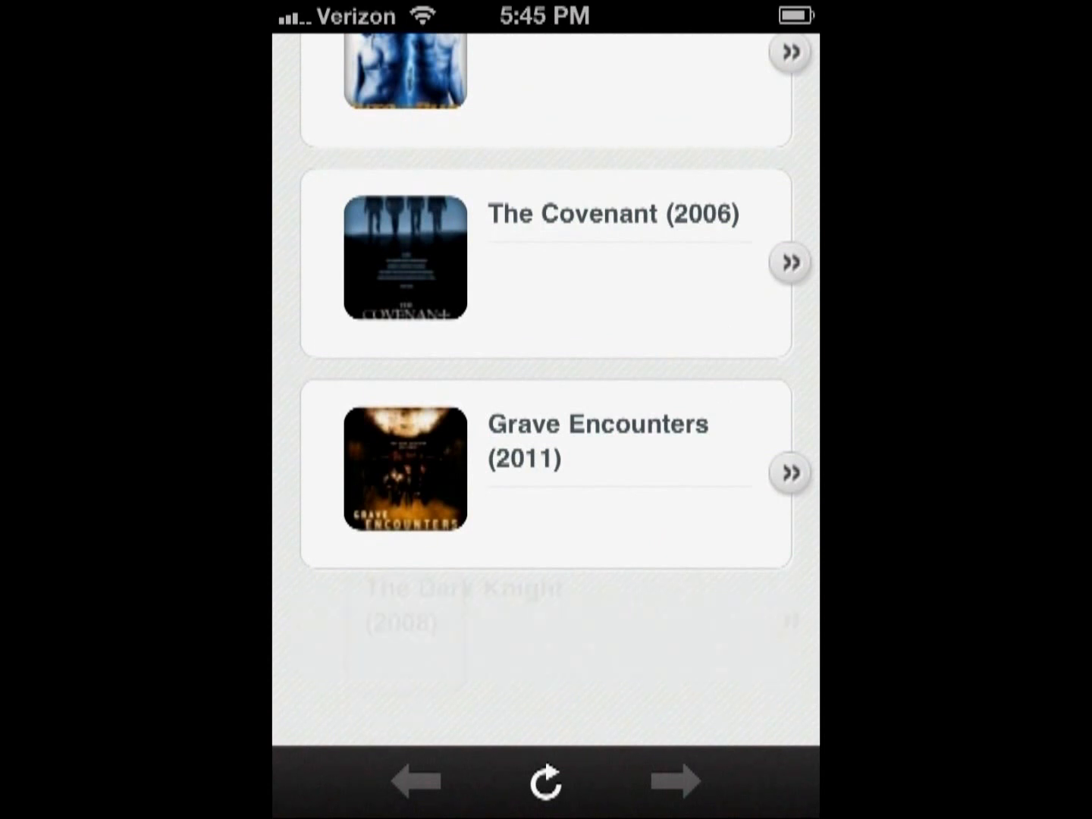
pyautogui.scroll(-3)
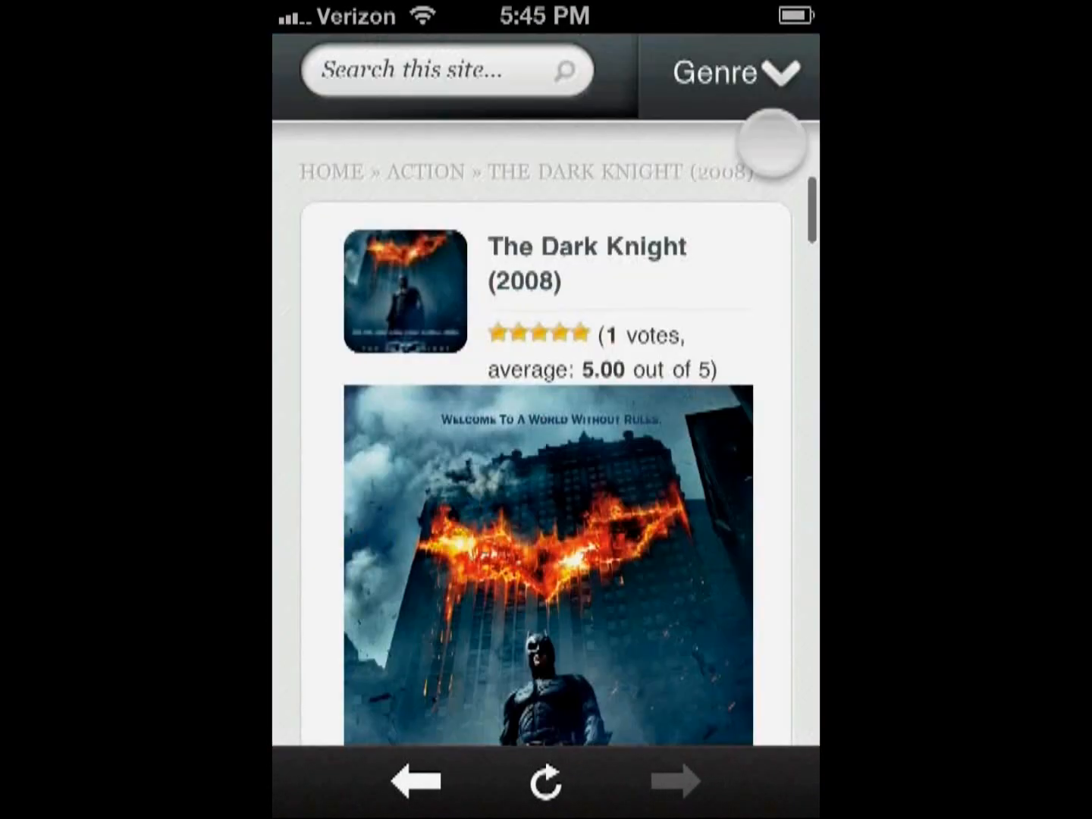
# - Start The Dark Knight's stream from the Stream section of its page
pyautogui.scroll(-3)
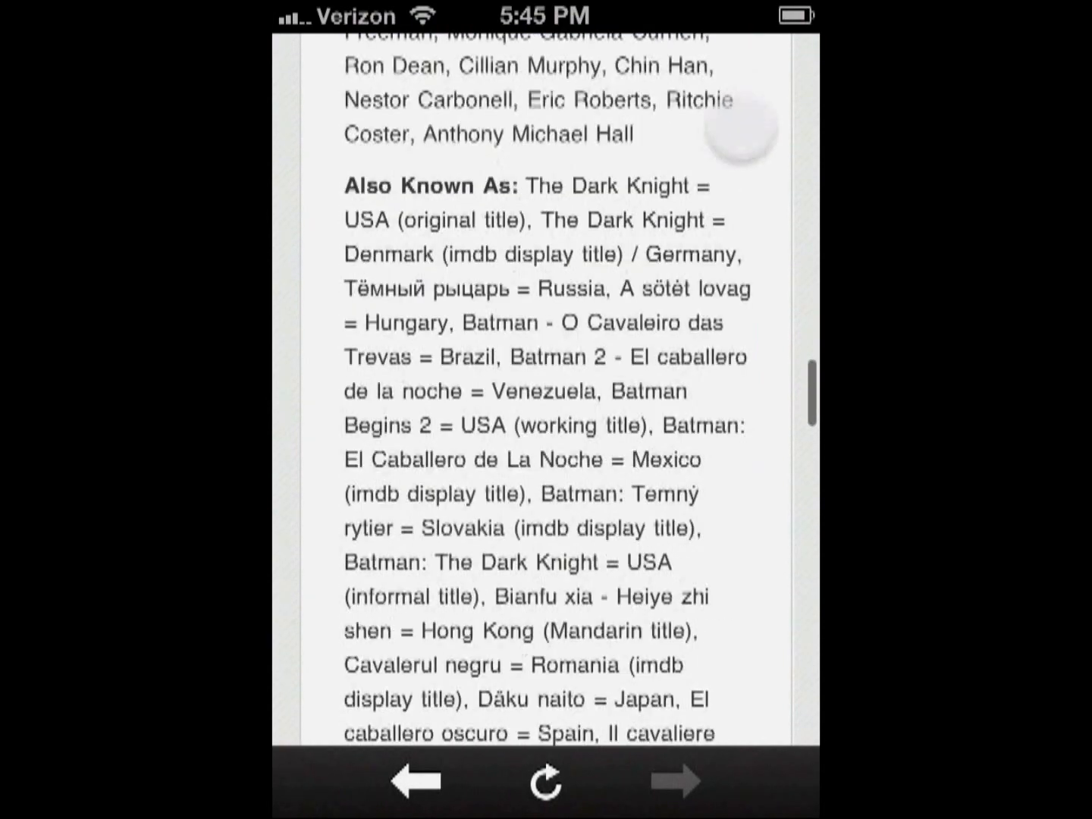
pyautogui.scroll(-3)
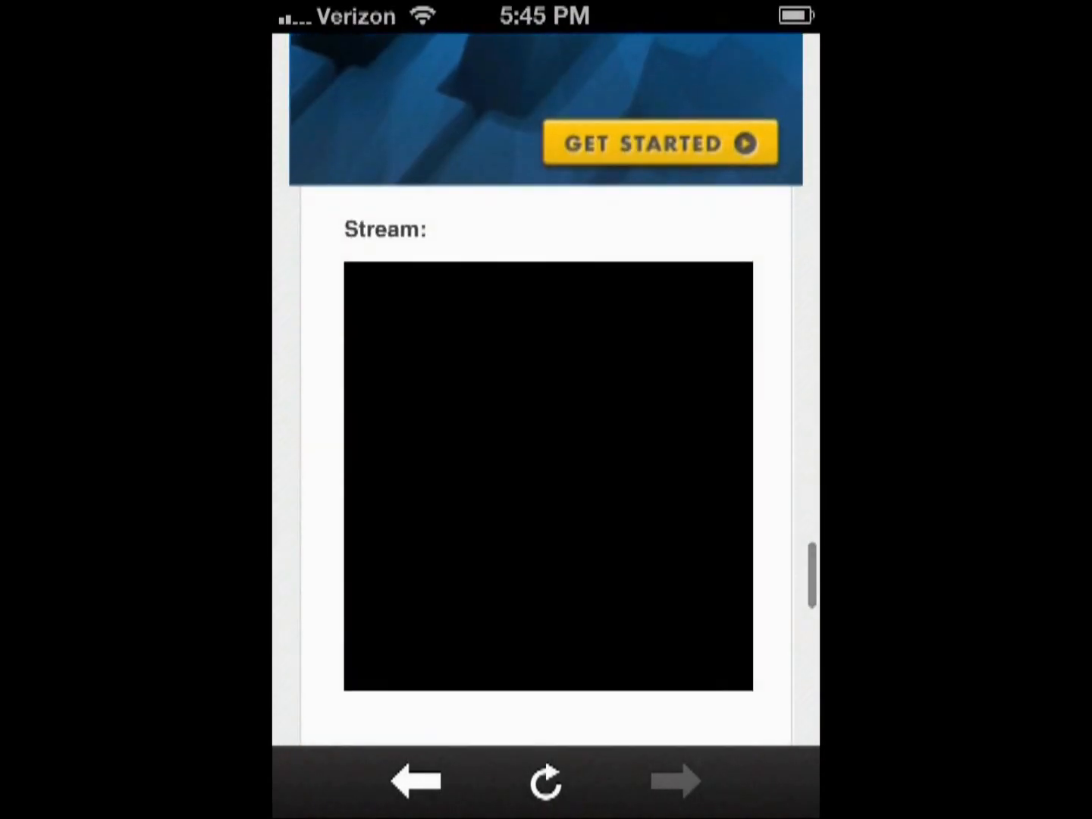
pyautogui.scroll(-3)
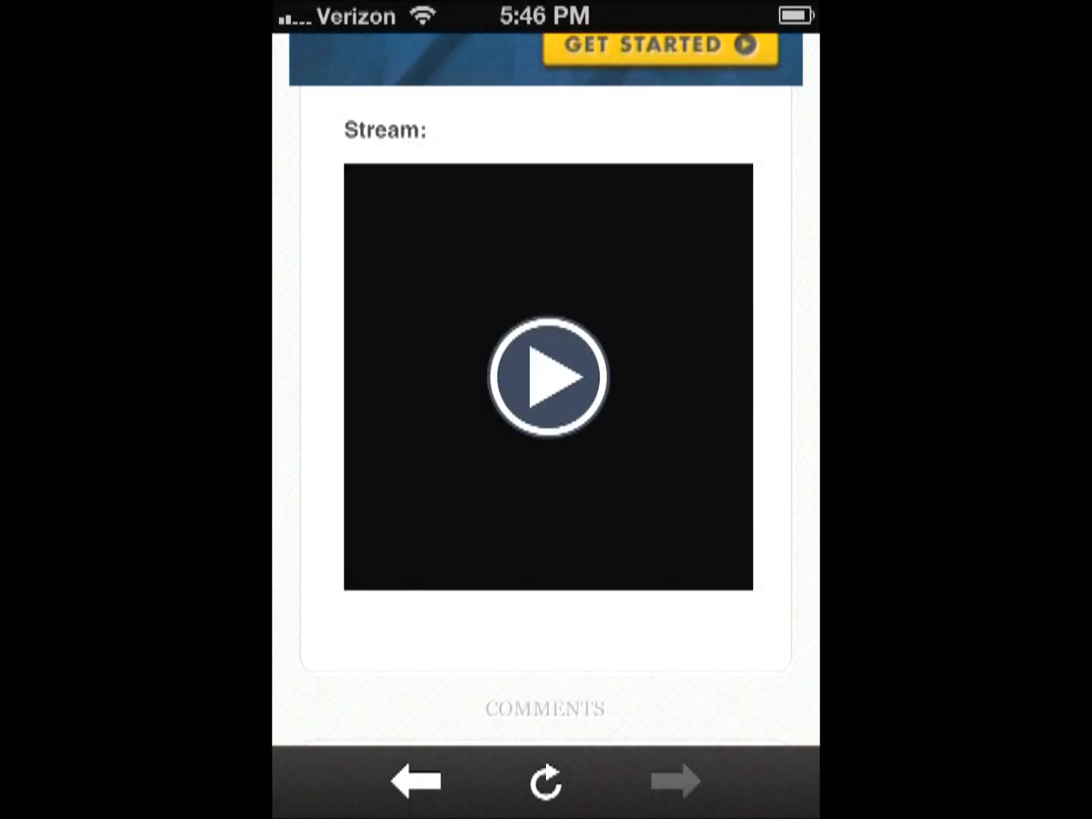
pyautogui.click(550, 379)
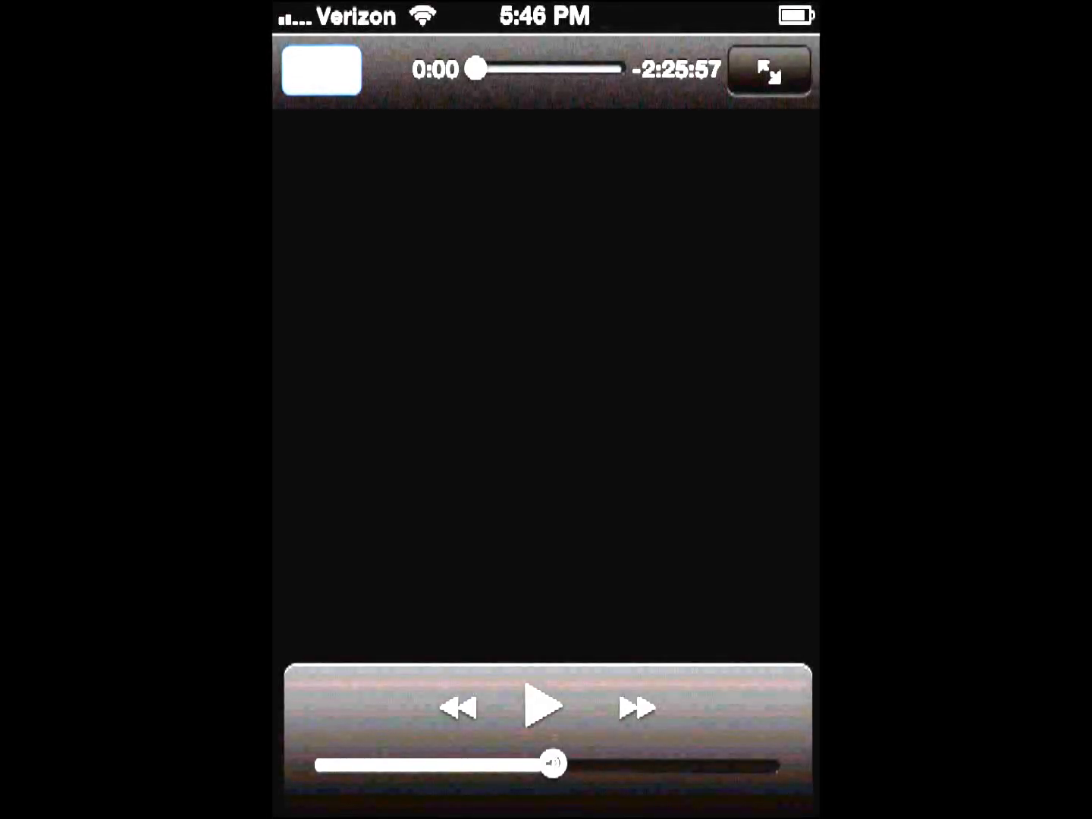
# - Begin playback of The Dark Knight and view it in landscape widescreen
pyautogui.click(543, 706)
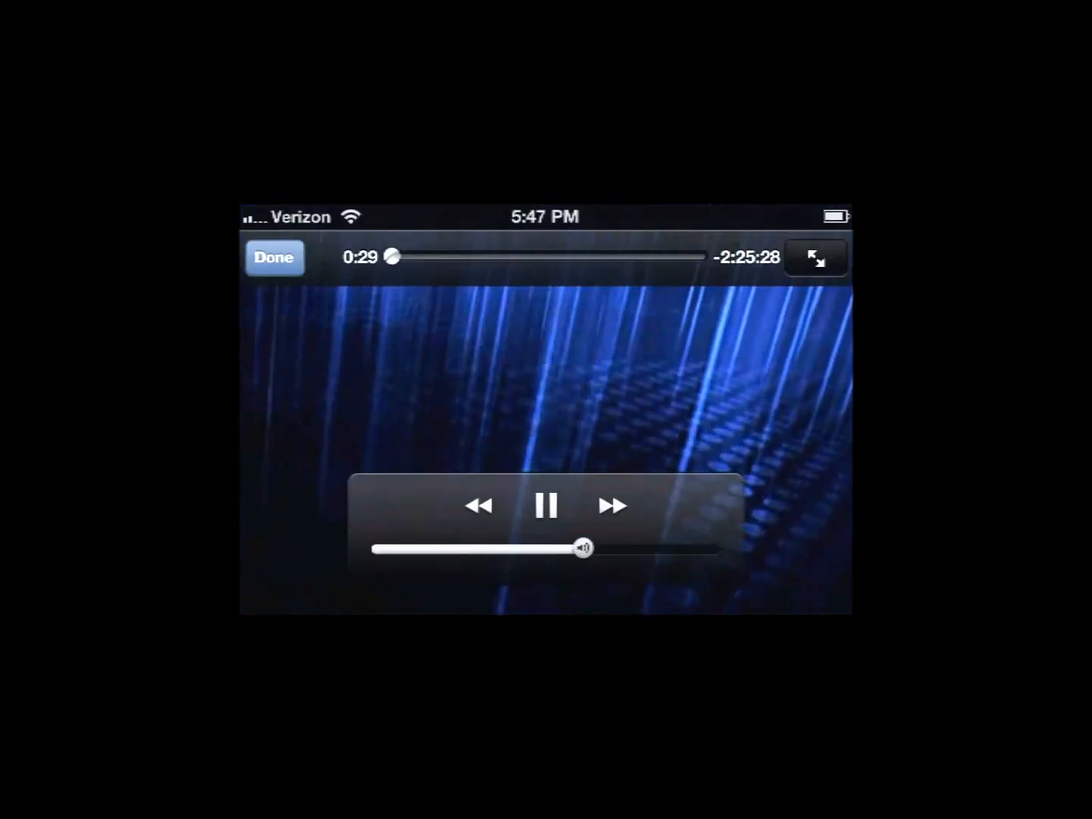
# - Scrub the stream ahead to about 56:55, then begin a phone-wide search
pyautogui.moveTo(391, 256); pyautogui.dragTo(443, 256)
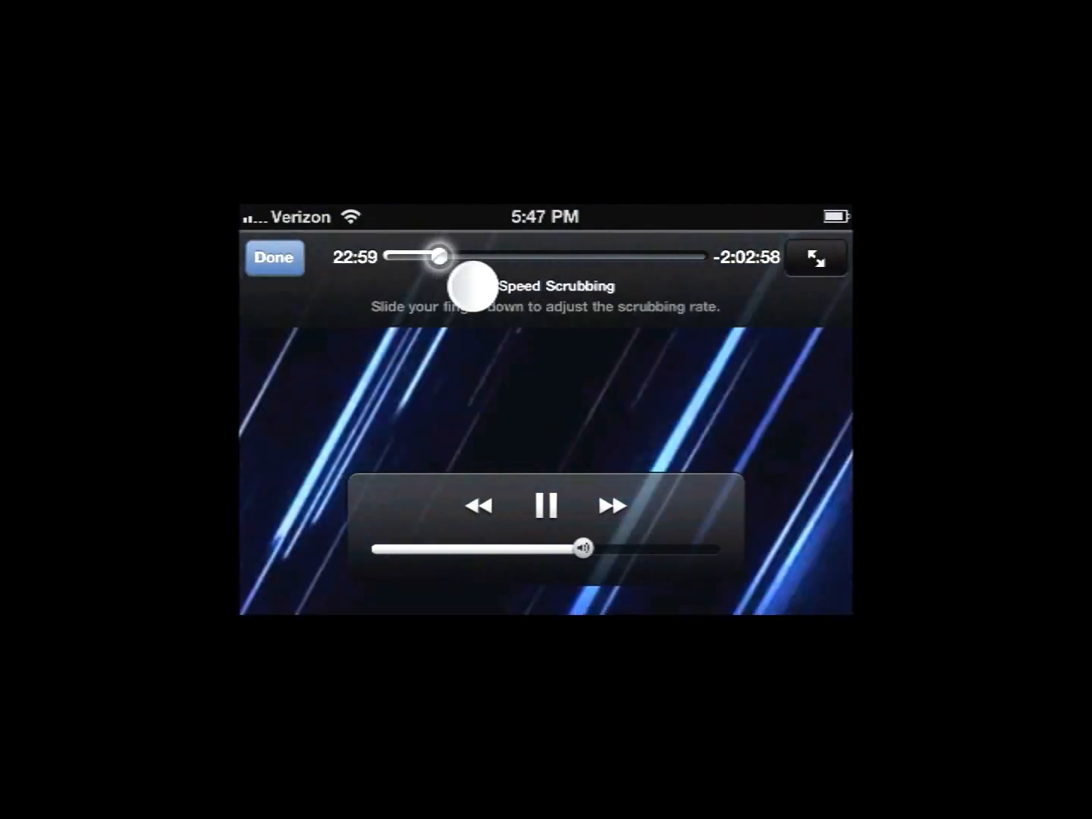
pyautogui.moveTo(439, 255); pyautogui.dragTo(512, 255)
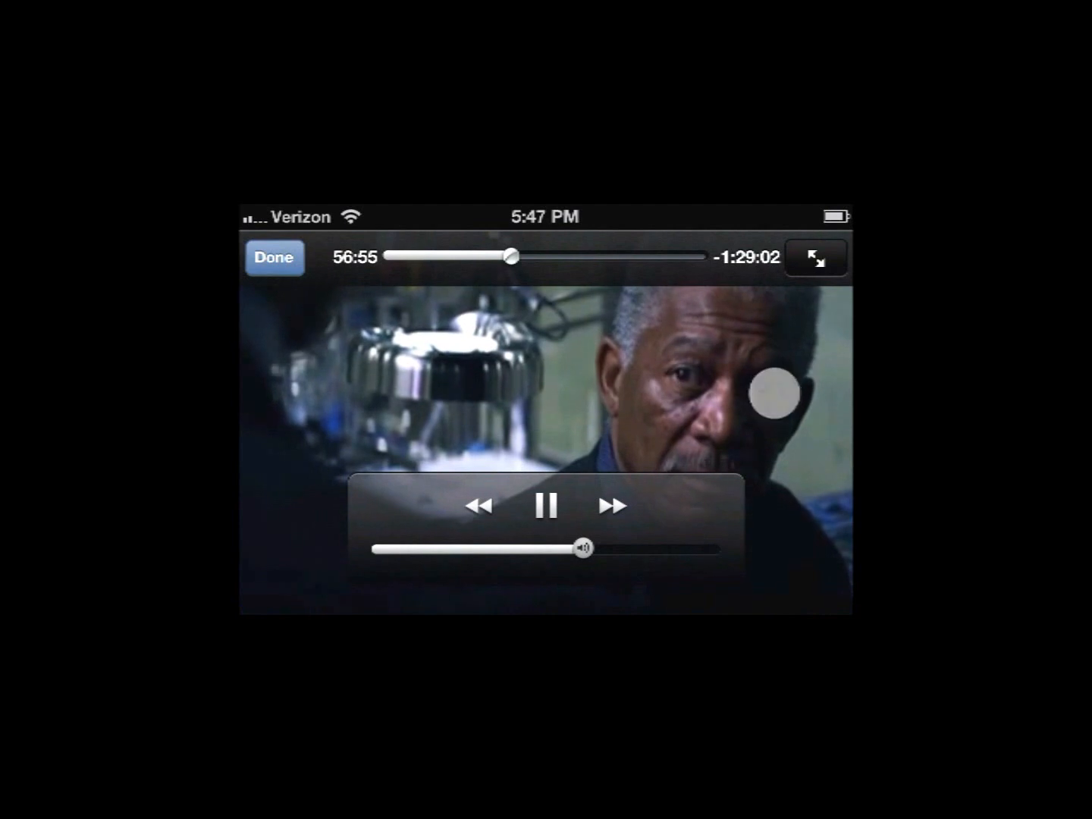
pyautogui.click(547, 506)
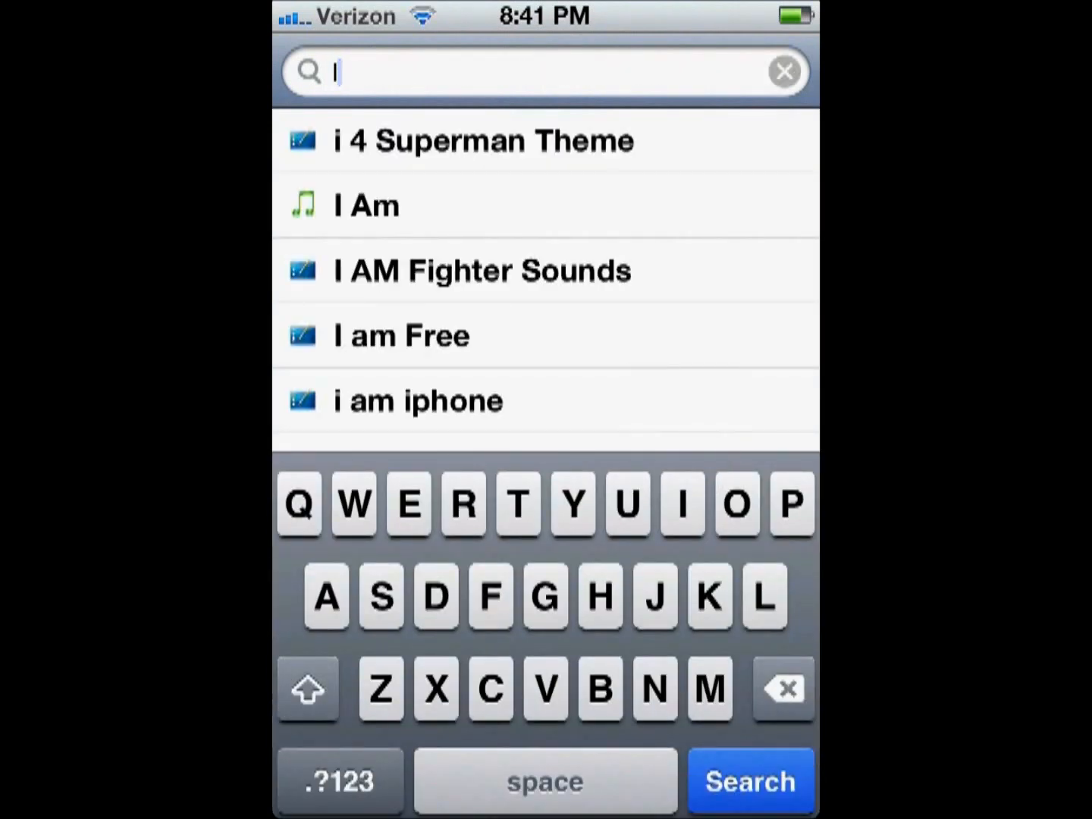
# - Search Cydia for 'movi' to find the iMovies package
pyautogui.write('movi')
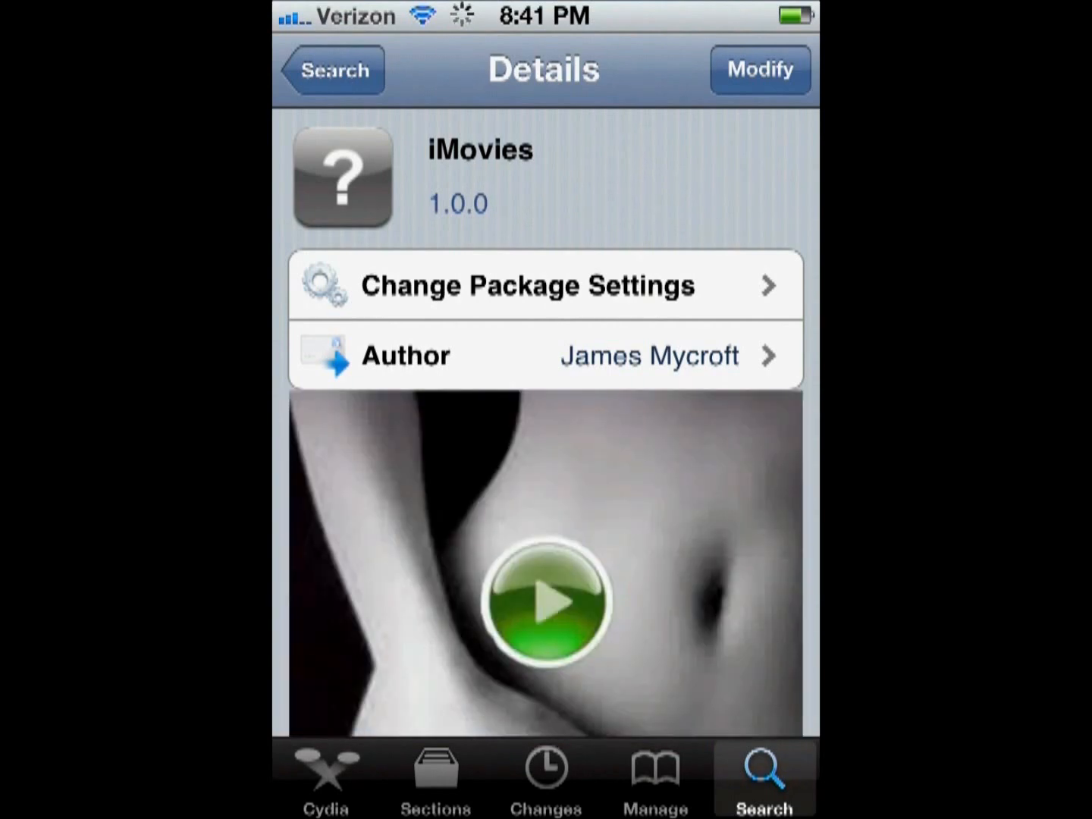
# - Scroll through the iMovies 1.0.0 description, features, imovi.es link and screenshots
pyautogui.scroll(-3)
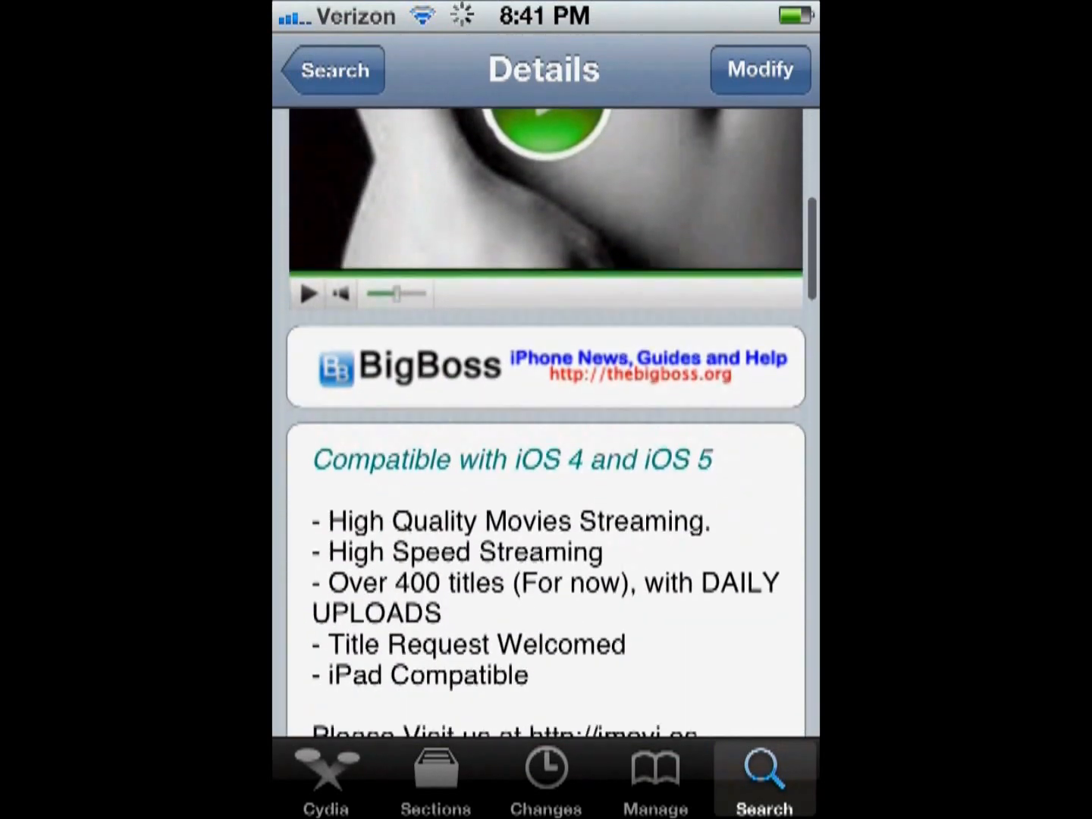
pyautogui.scroll(-3)
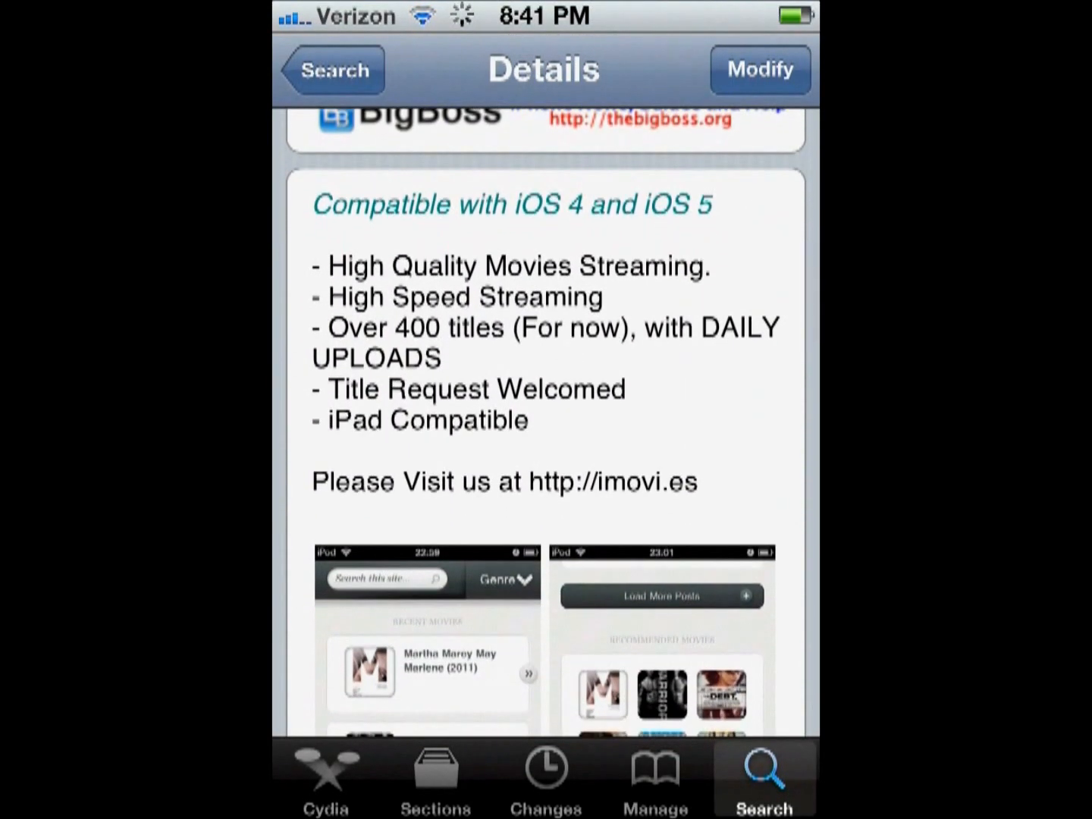
pyautogui.scroll(-3)
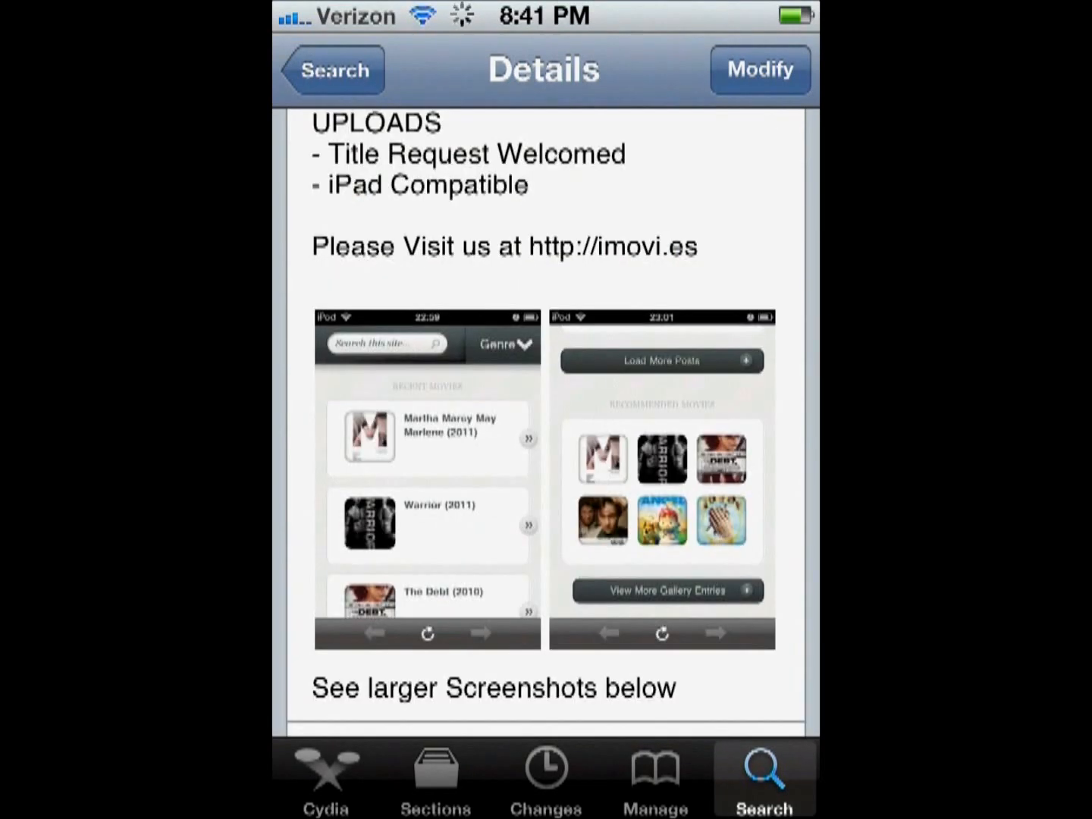